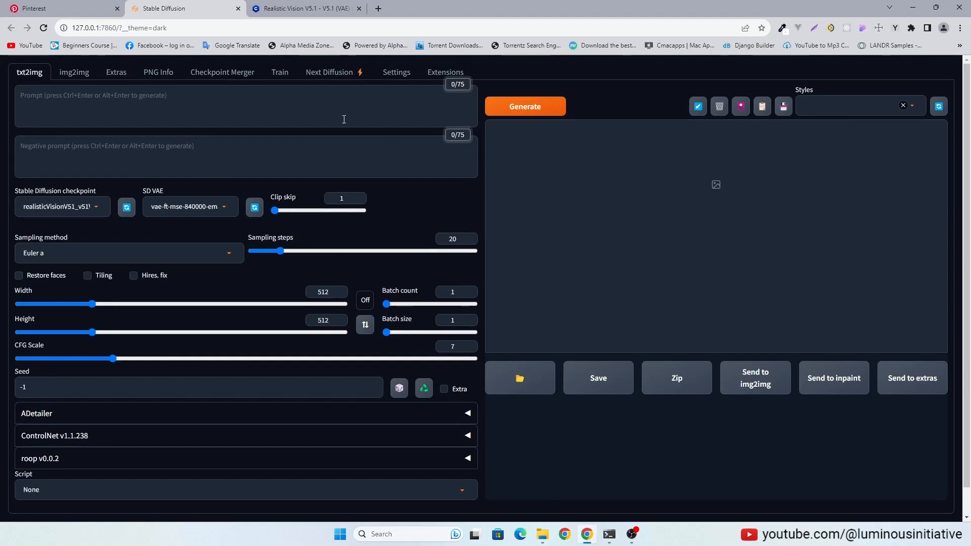
pyautogui.moveTo(204, 135)
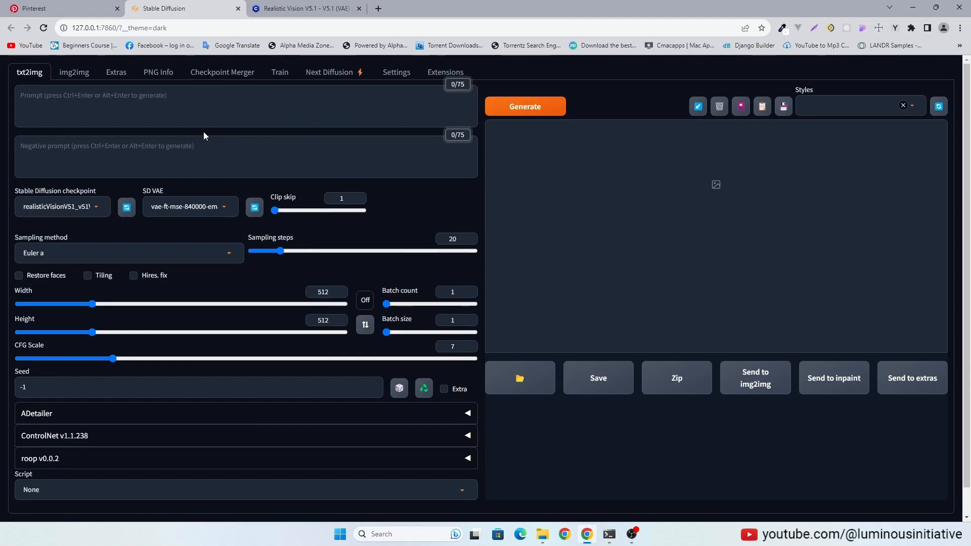
# Step: Check the checkpoint list and review the Realistic Vision V5.1 model page
pyautogui.click(59, 206)
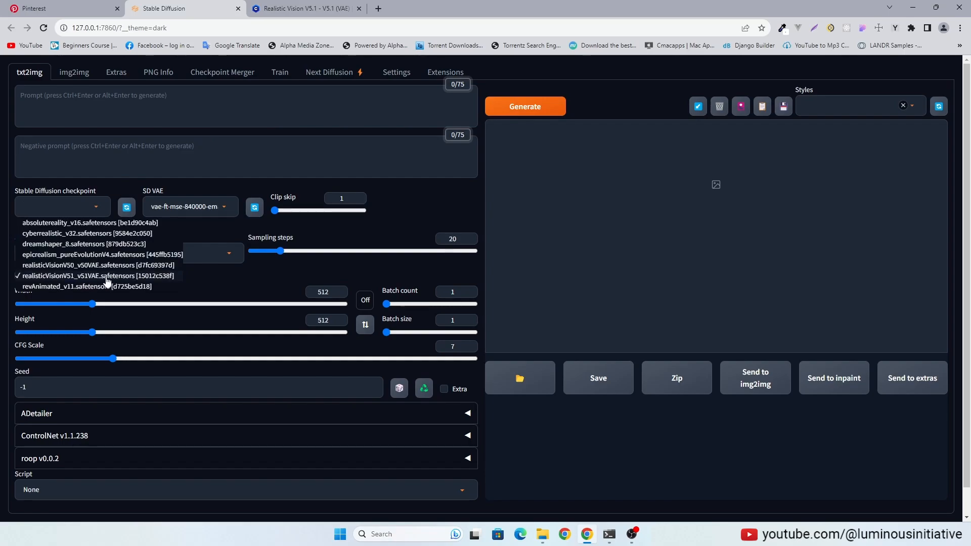
pyautogui.click(304, 8)
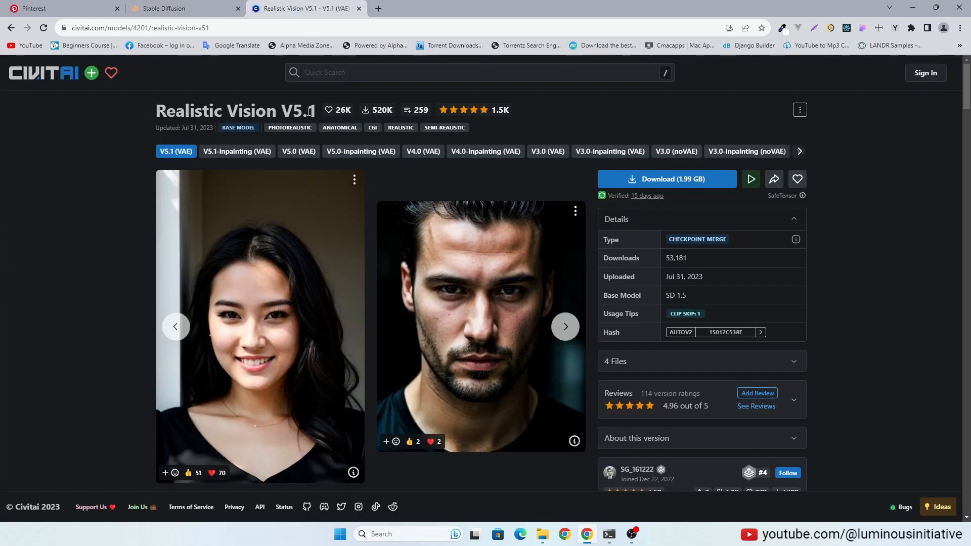
pyautogui.click(180, 8)
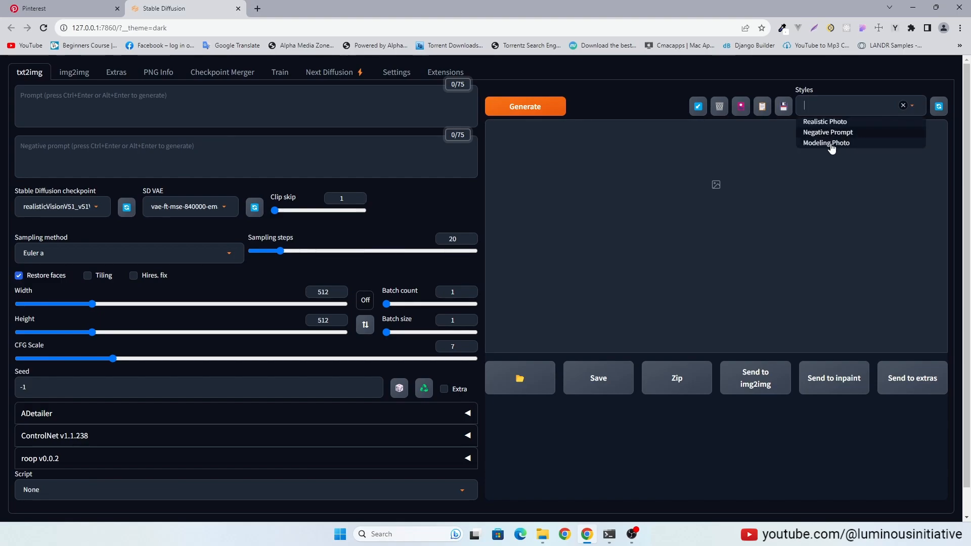
# Step: Apply the Modeling Photo style to both prompts and move down to the generation settings
pyautogui.click(826, 143)
pyautogui.write('768')
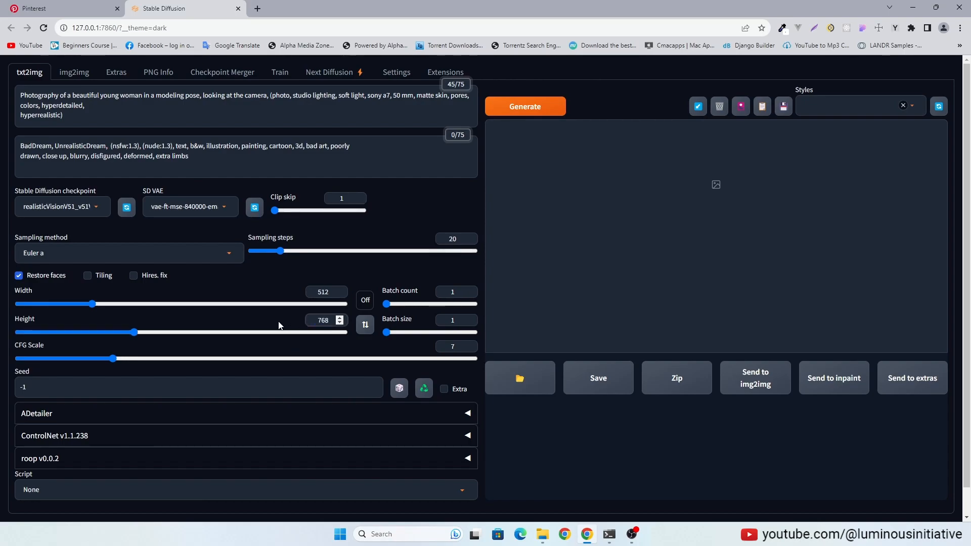
pyautogui.scroll(-3)
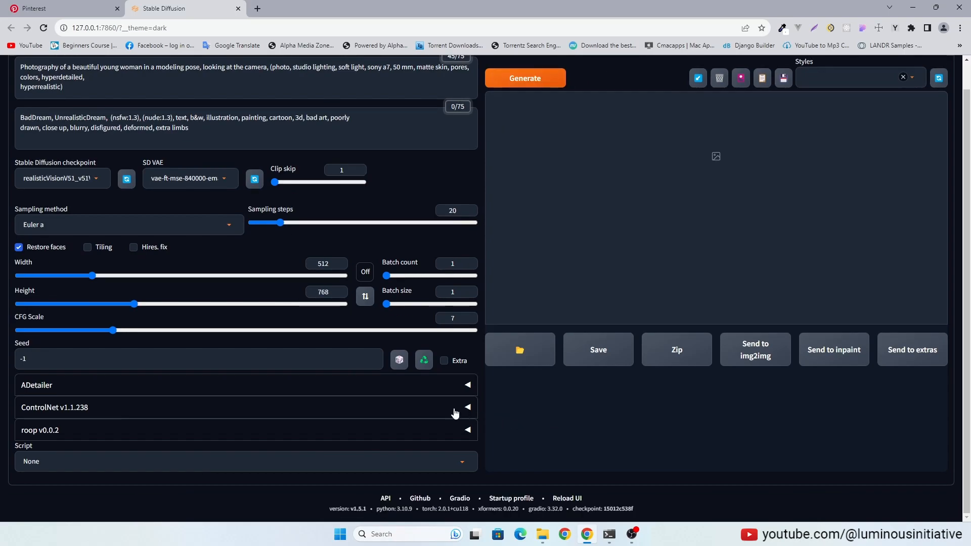
# Step: Enable ControlNet unit 0 as OpenPose with preprocessor preview allowed
pyautogui.click(468, 407)
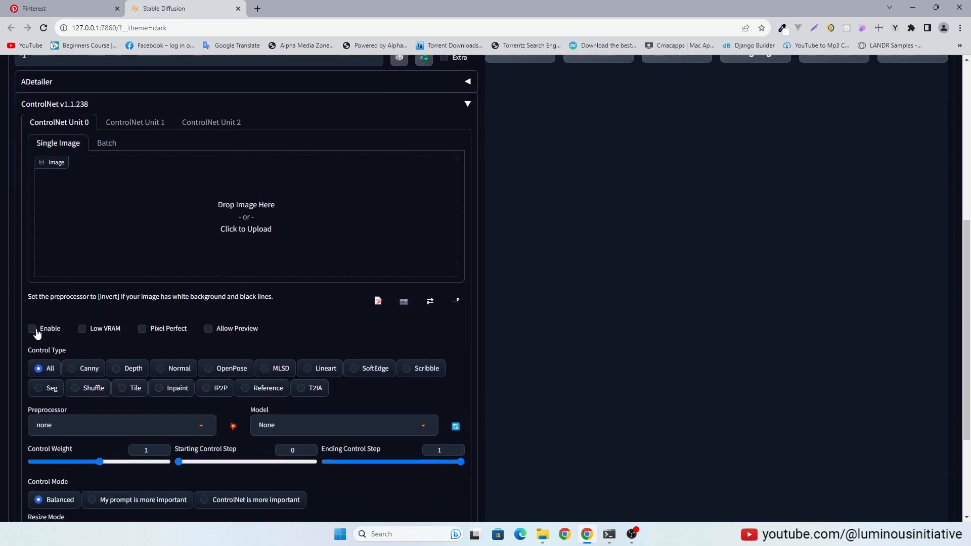
pyautogui.click(32, 330)
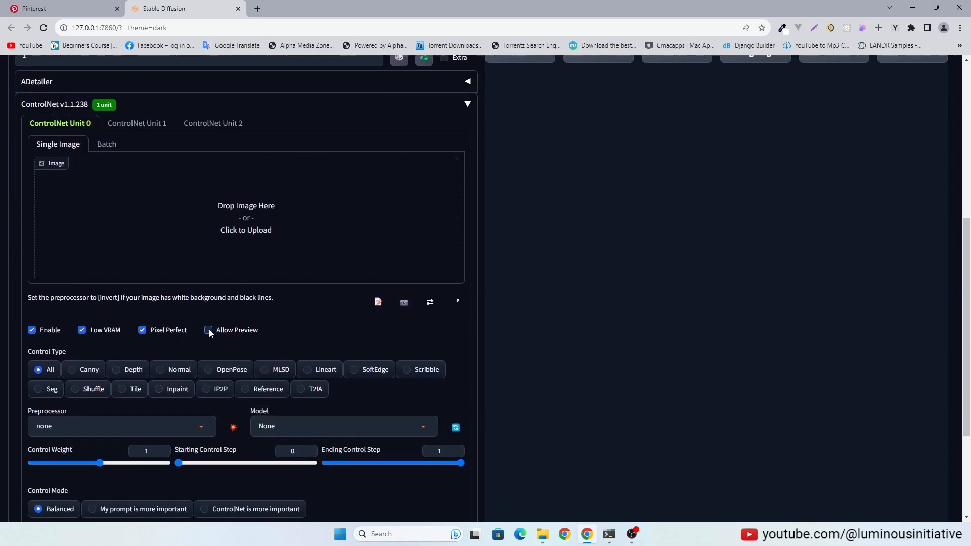
pyautogui.click(209, 329)
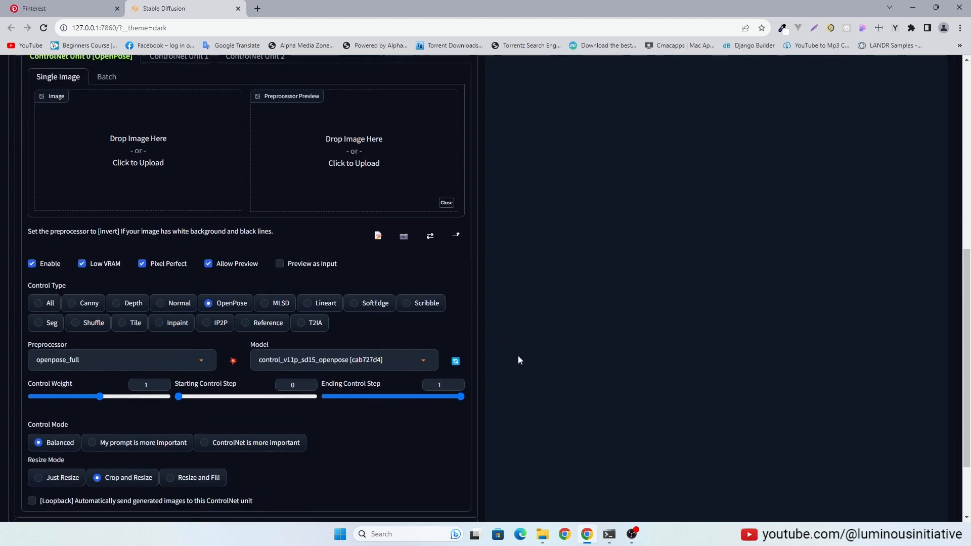
# Step: Enable ControlNet unit 1 as SoftEdge with pixel perfect on
pyautogui.click(179, 89)
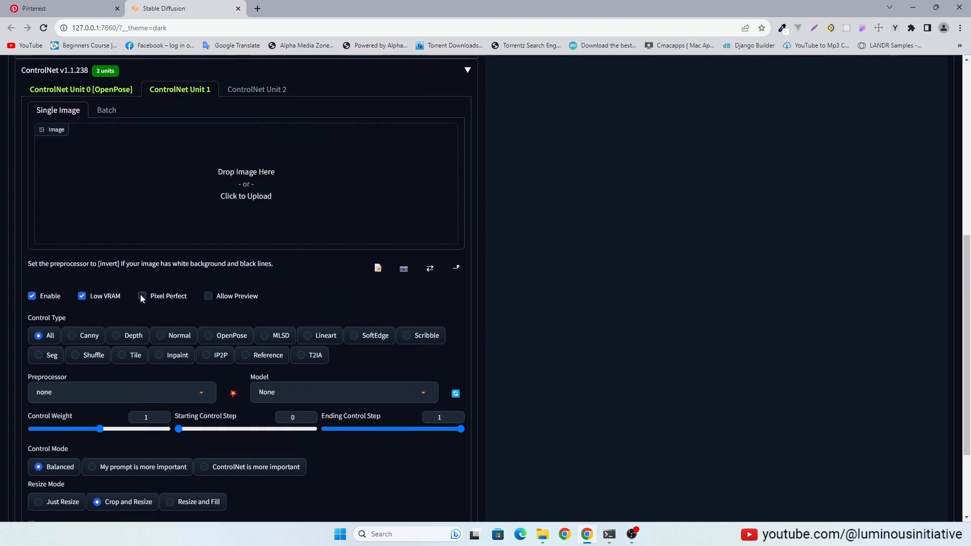
pyautogui.click(208, 296)
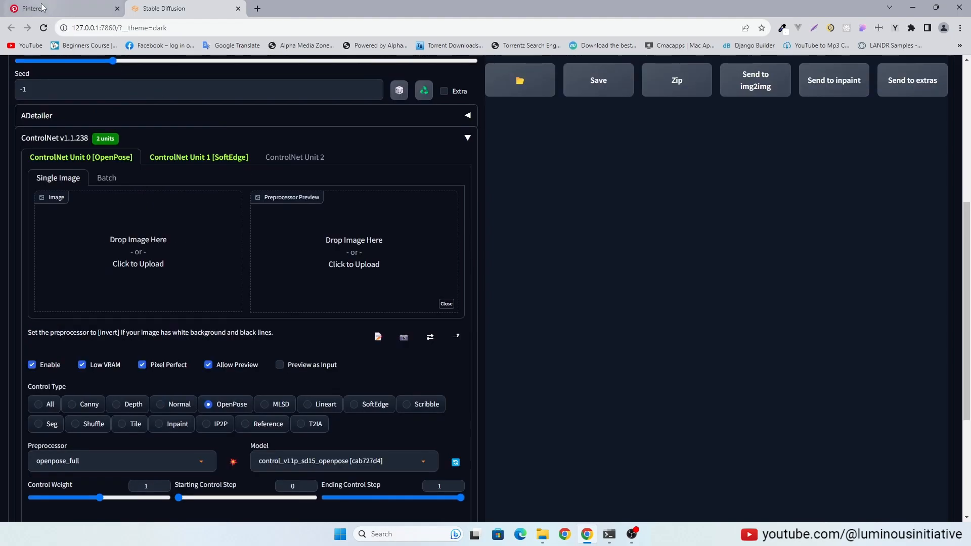
# Step: Browse the Pinterest modeling-pose results for a reference photo
pyautogui.click(46, 8)
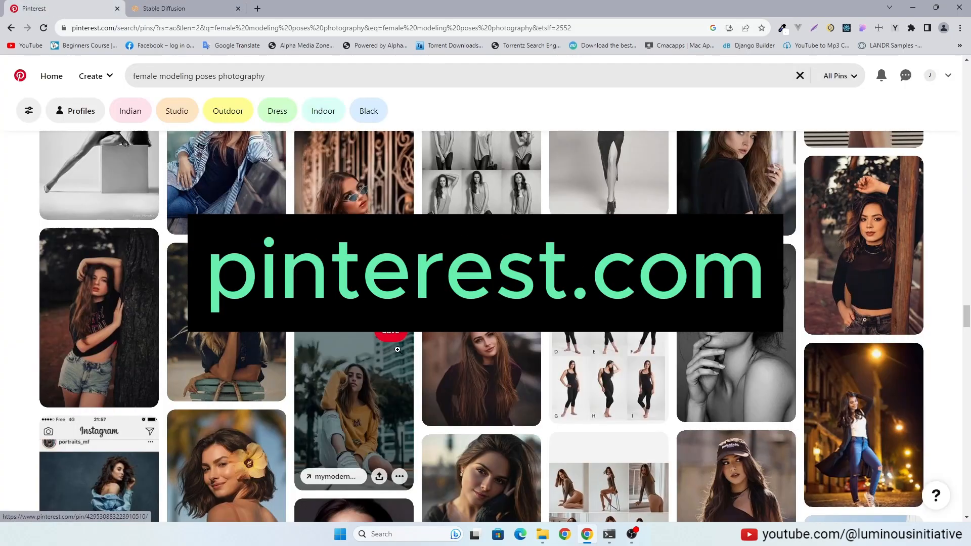
pyautogui.scroll(-3)
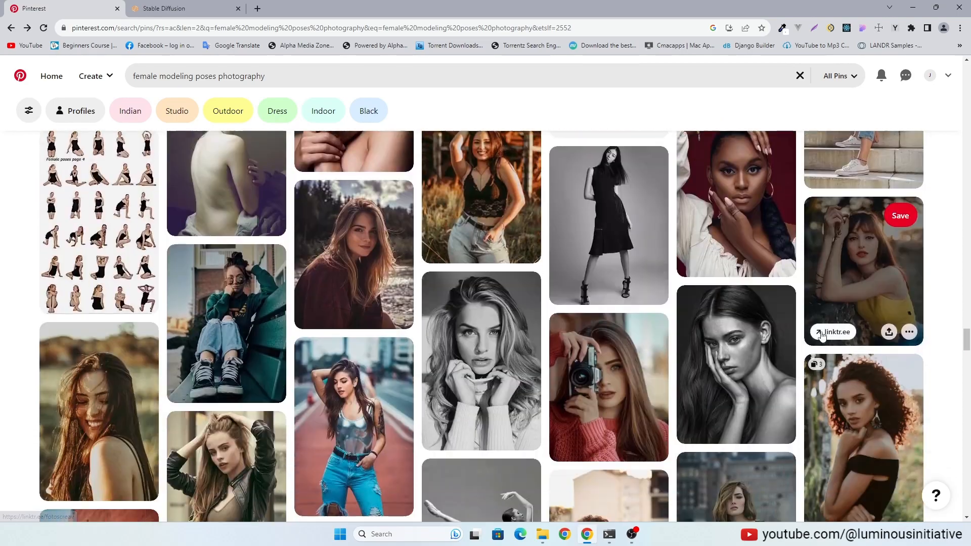
pyautogui.scroll(-3)
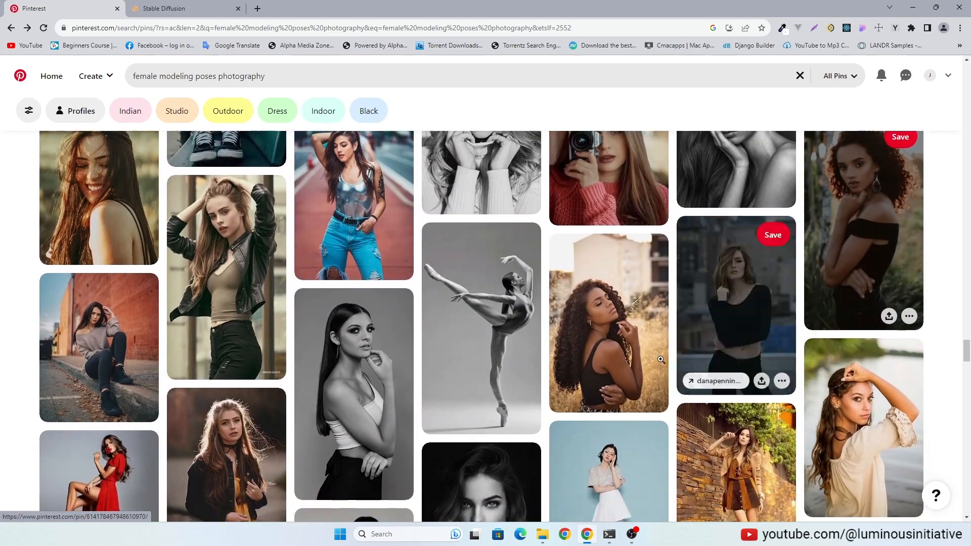
pyautogui.click(183, 8)
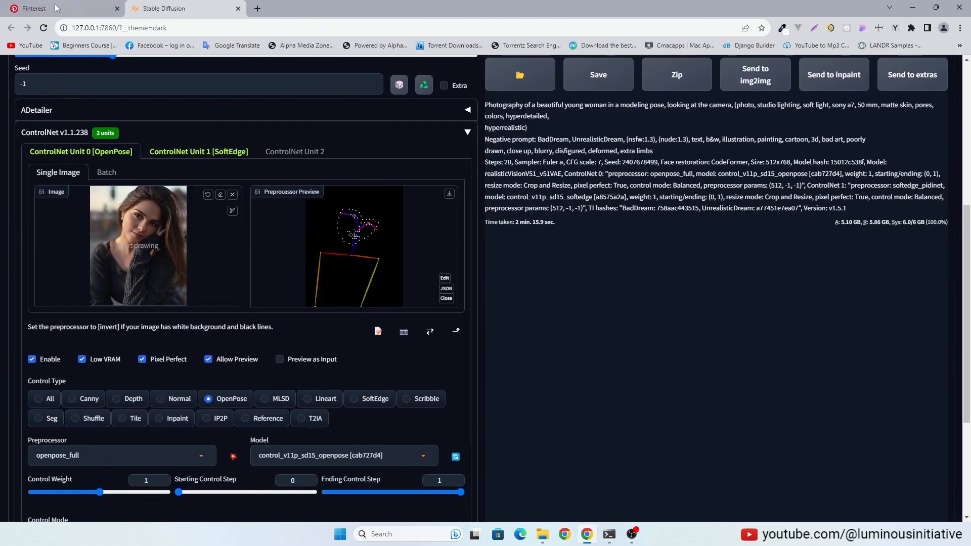
# Step: Load the leather-jacket woman pin as the reference image for both ControlNet units
pyautogui.click(49, 8)
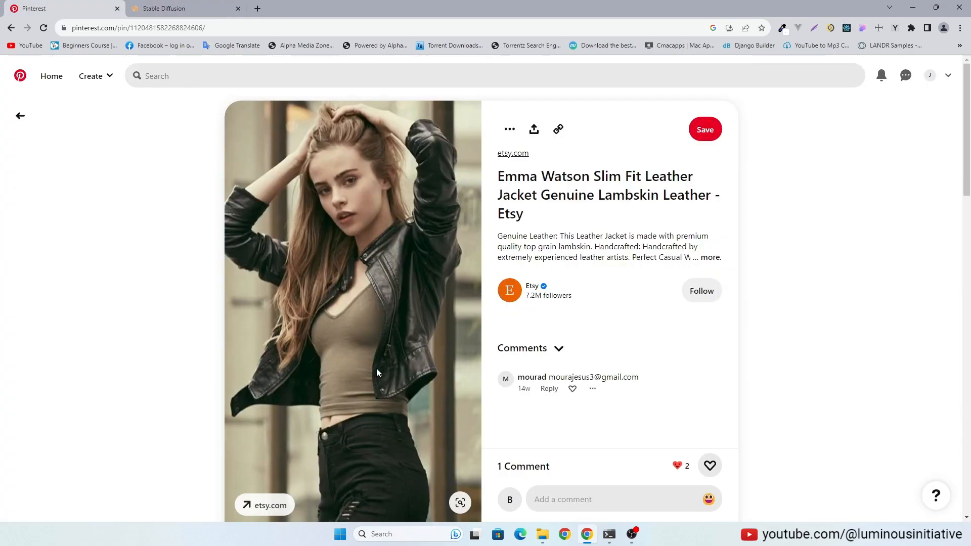
pyautogui.click(180, 8)
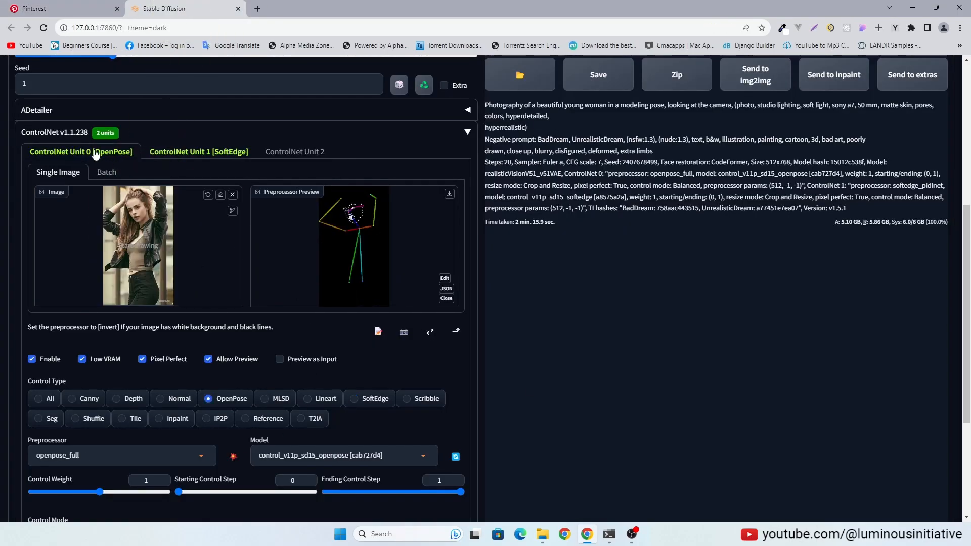
pyautogui.scroll(3)
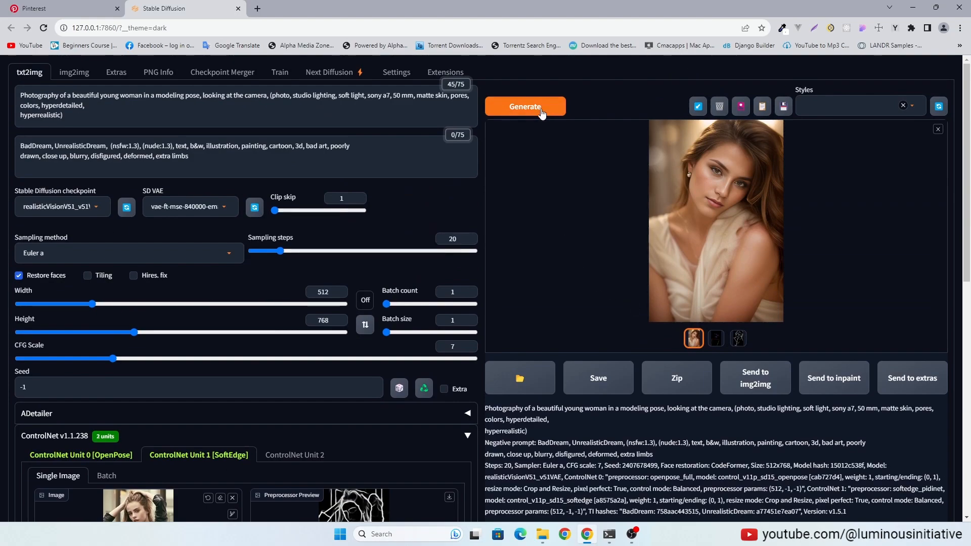
# Step: Generate the arms-raised portrait of the woman in beige clothes
pyautogui.click(525, 106)
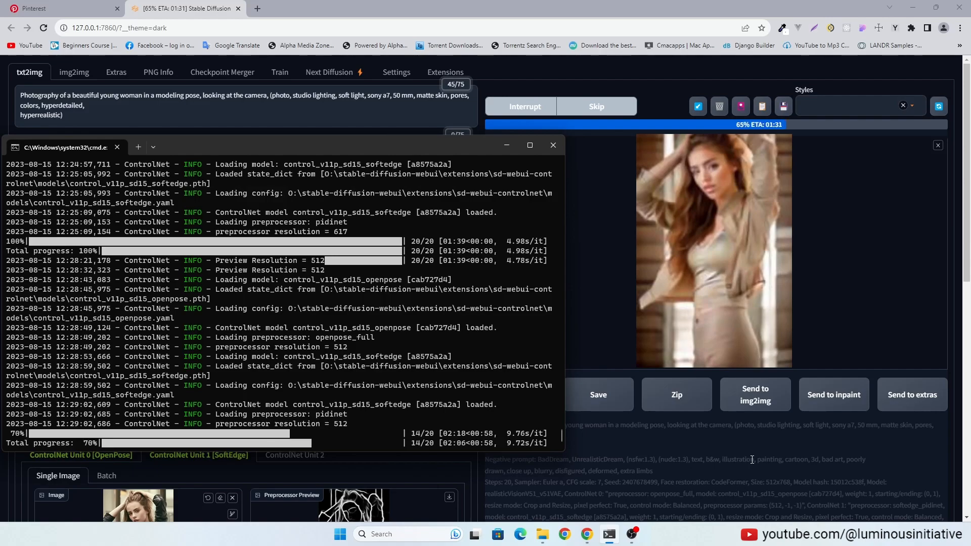
pyautogui.click(552, 145)
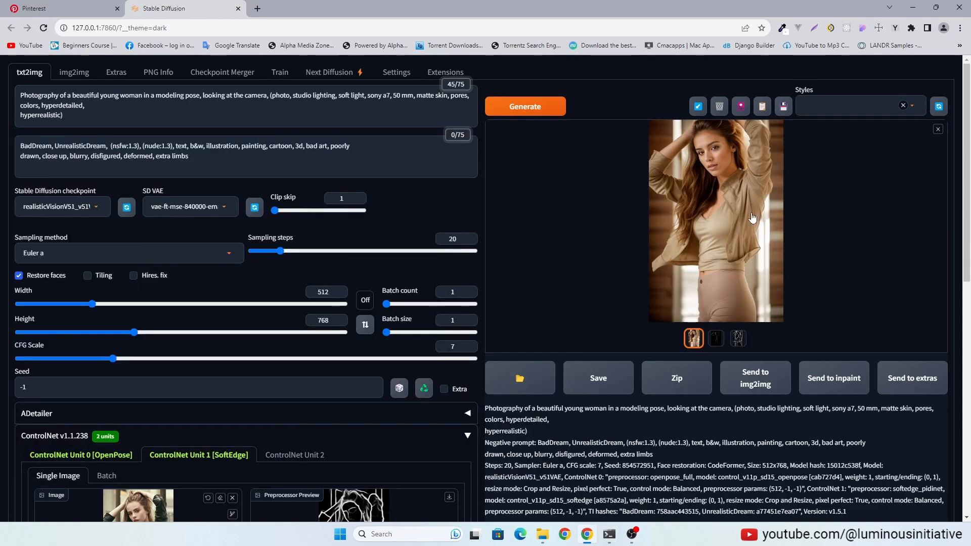
# Step: Inspect the generated portrait at full size, then return to the Pinterest results
pyautogui.click(716, 222)
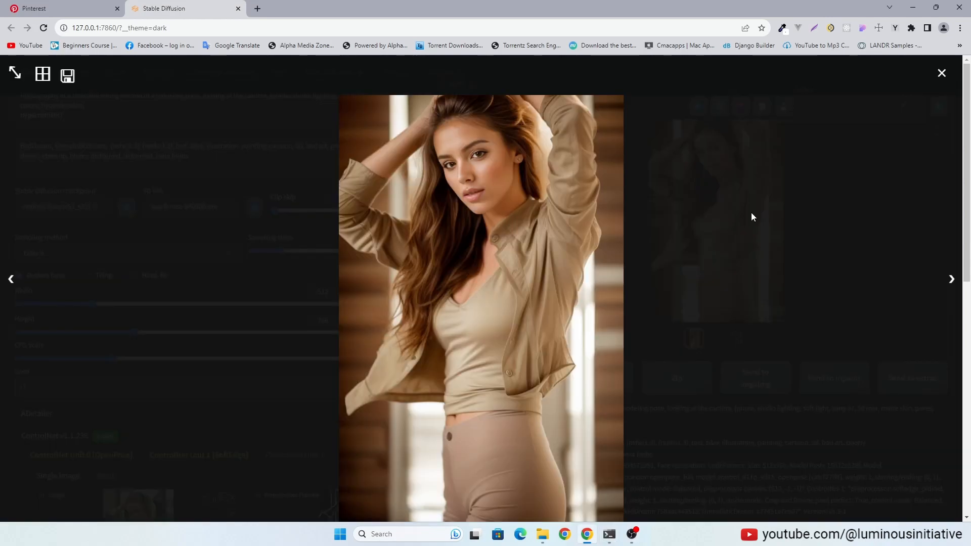
pyautogui.click(942, 73)
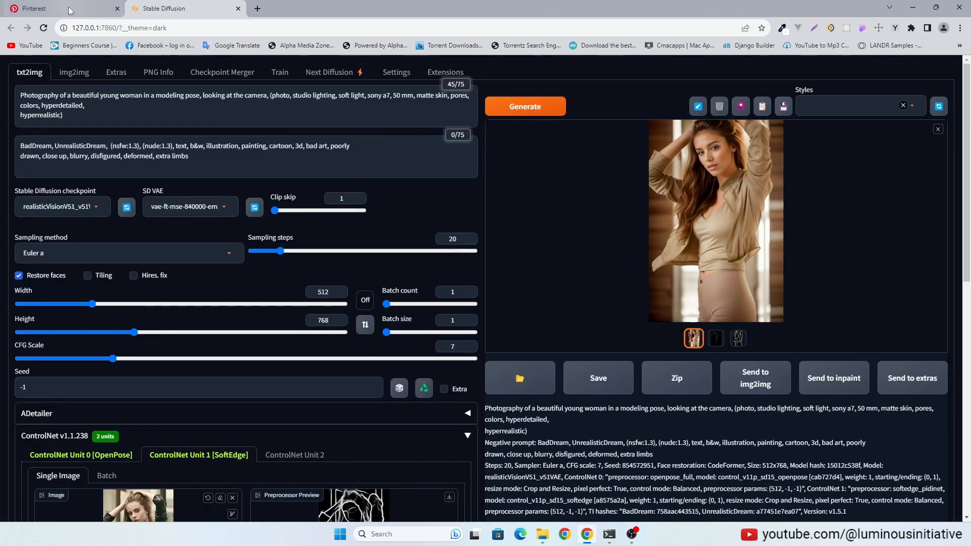
pyautogui.click(34, 8)
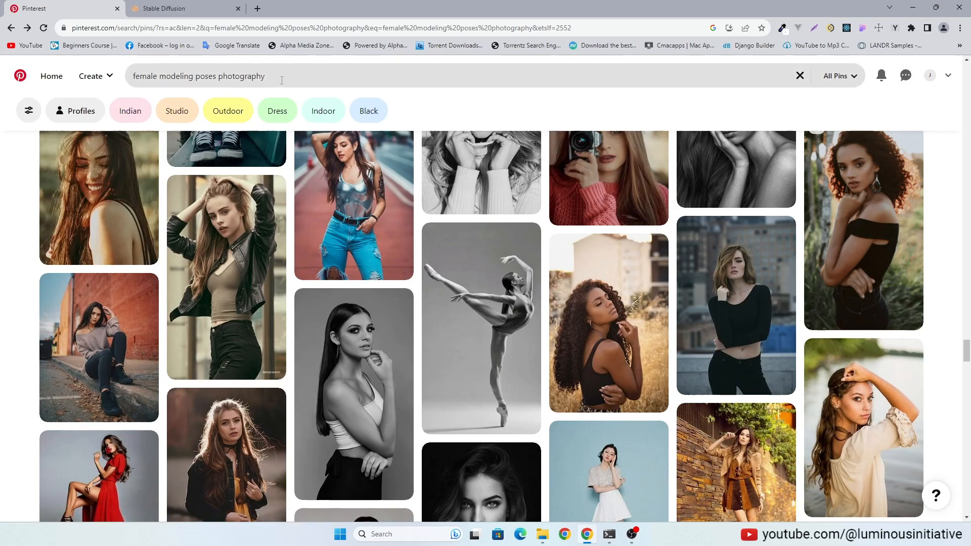